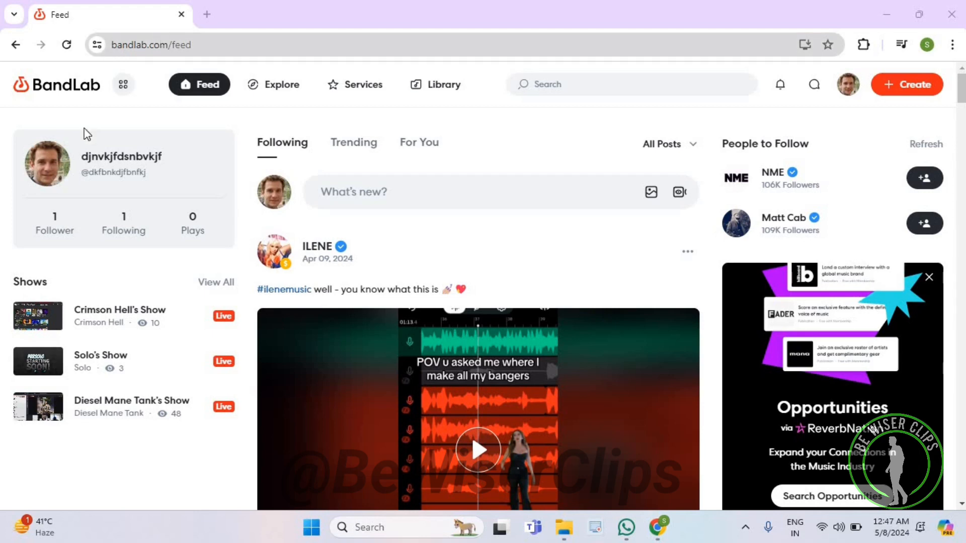
{"action": "mouse_move", "coordinate": [57, 167]}
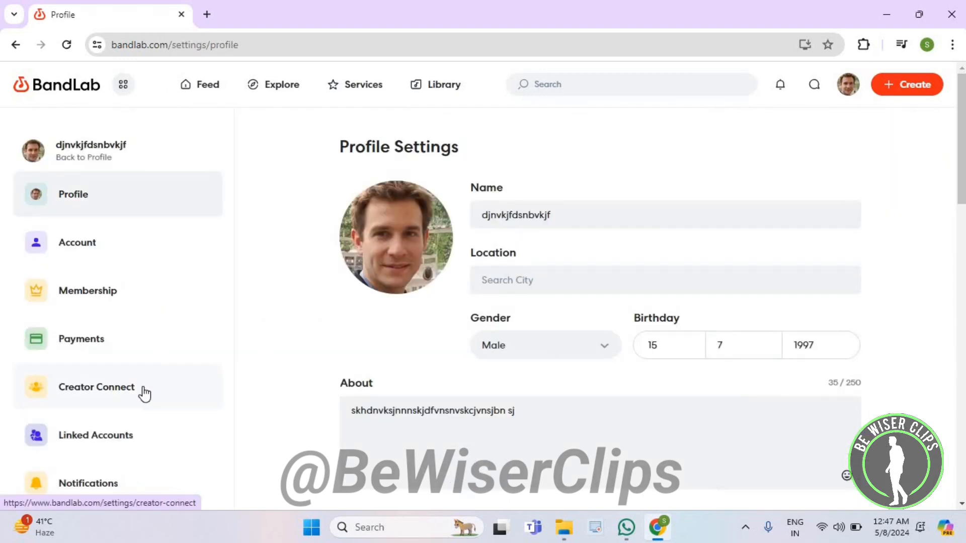
Replace the Creator Connect About text with 'sadhfbvdskvjbsdk jvb' and save it with Update
{"action": "left_click", "coordinate": [96, 387]}
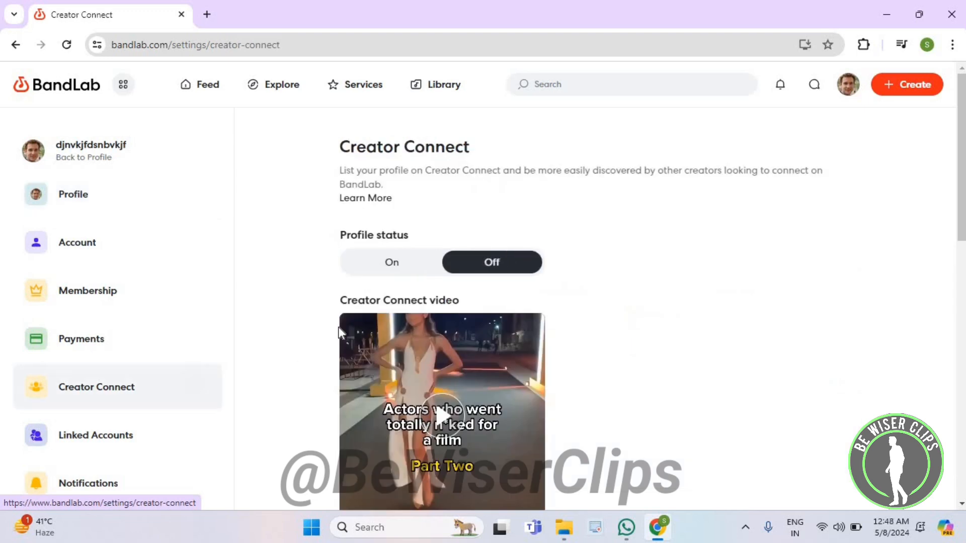
{"action": "scroll", "scroll_direction": "down", "scroll_amount": 3}
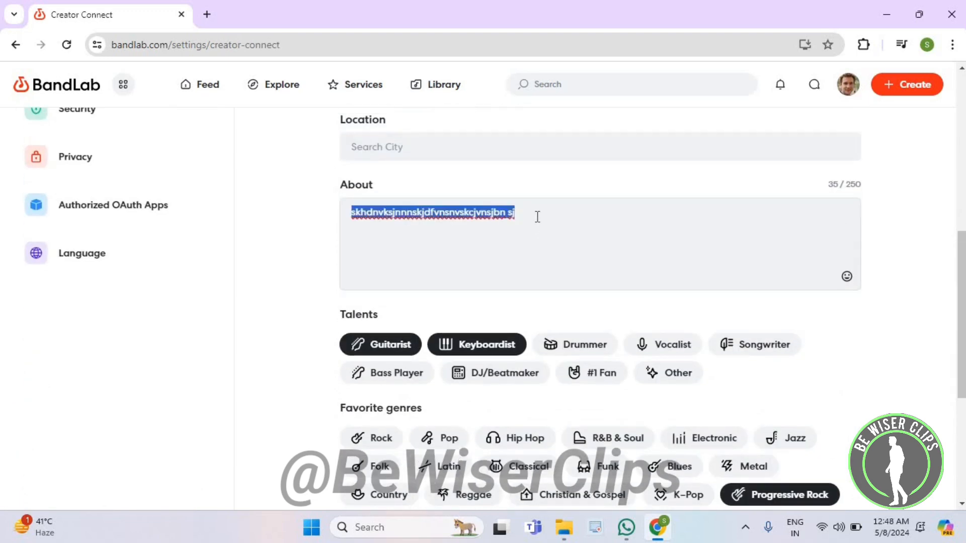
{"action": "type", "text": "sadhfbvdskvjbsdk jvbskdjbhvsdvksbfjfnjk"}
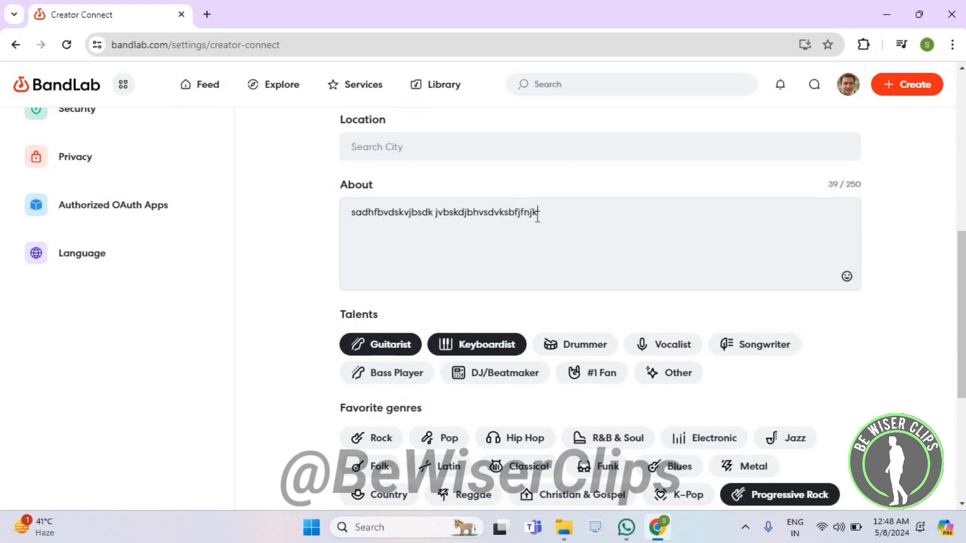
{"action": "scroll", "scroll_direction": "down", "scroll_amount": 3}
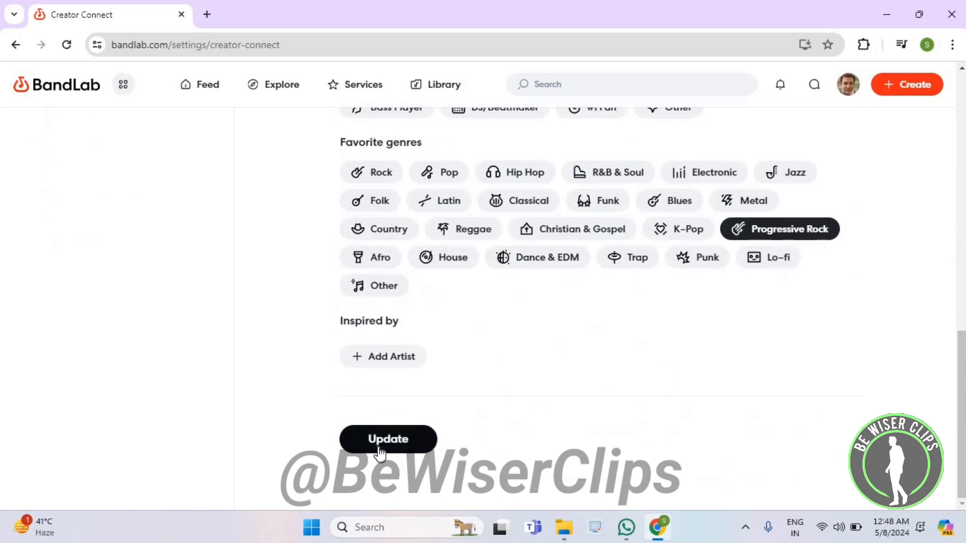
{"action": "left_click", "coordinate": [387, 439]}
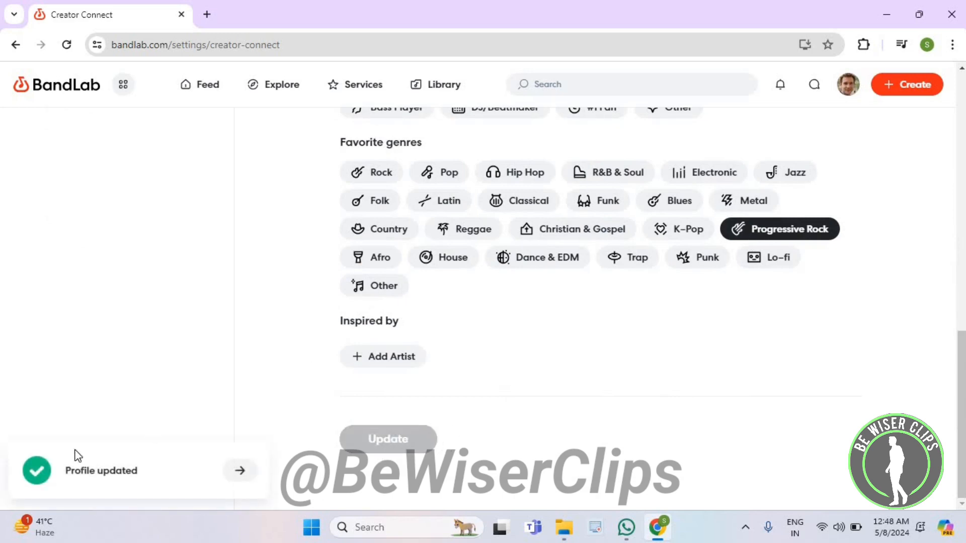
{"action": "mouse_move", "coordinate": [288, 309]}
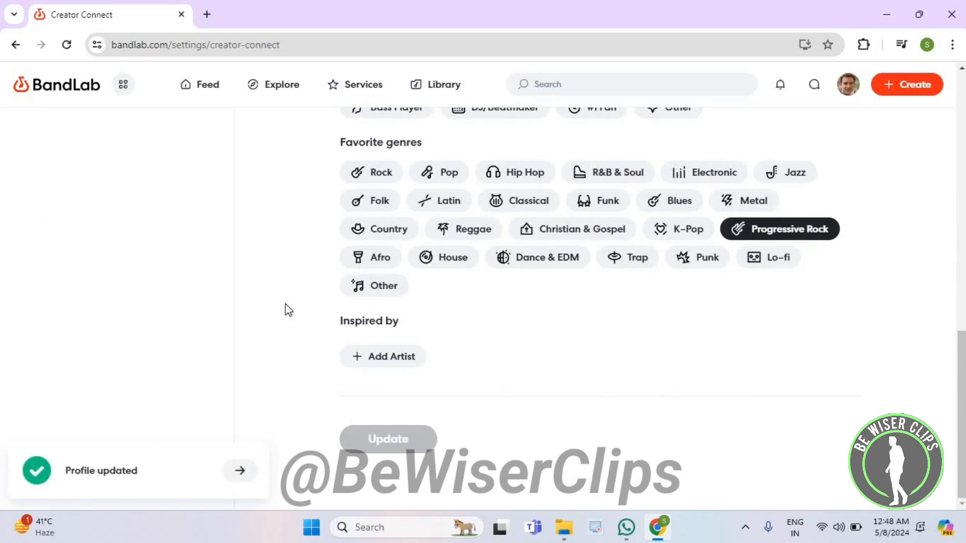